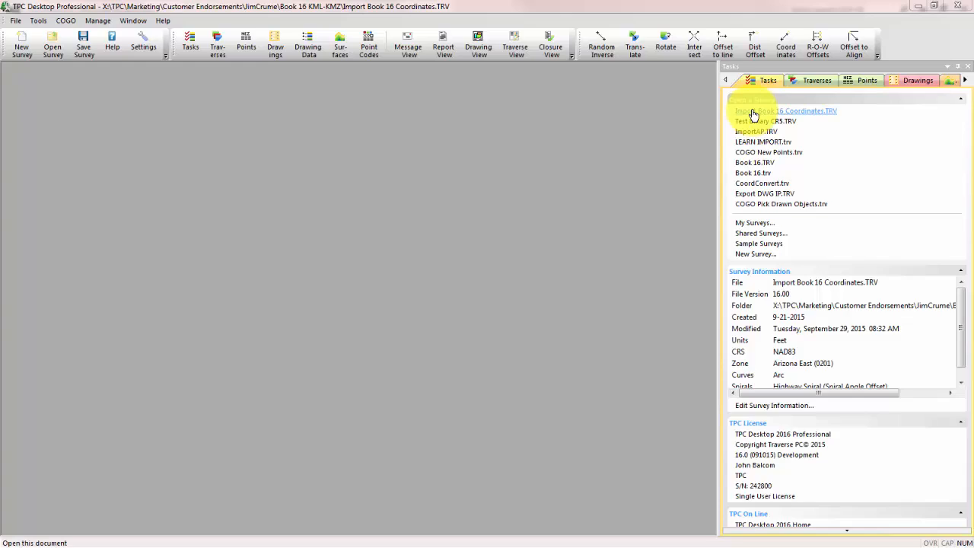
Step: Open the Import Book 16 Coordinates.TRV survey from recent surveys and view its empty point list
left_click(866, 80)
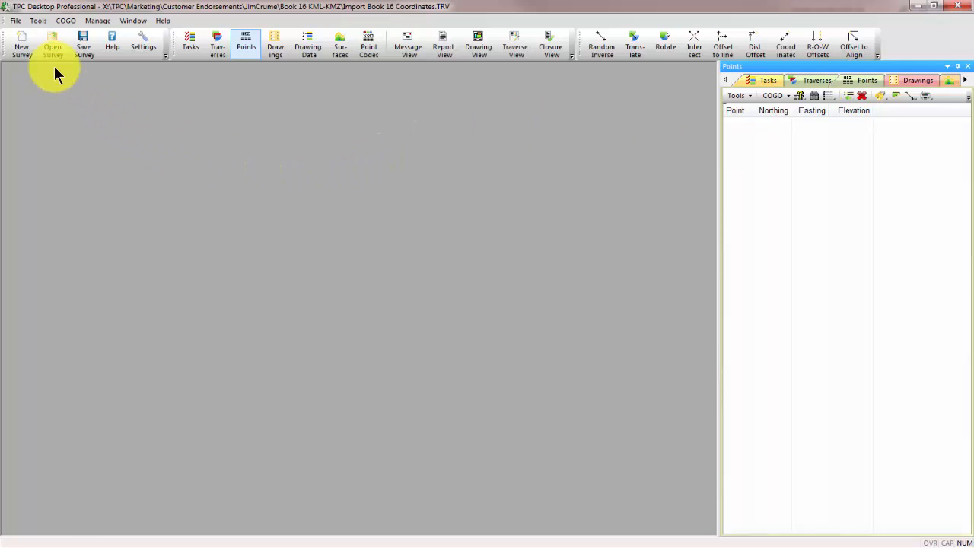
left_click(38, 21)
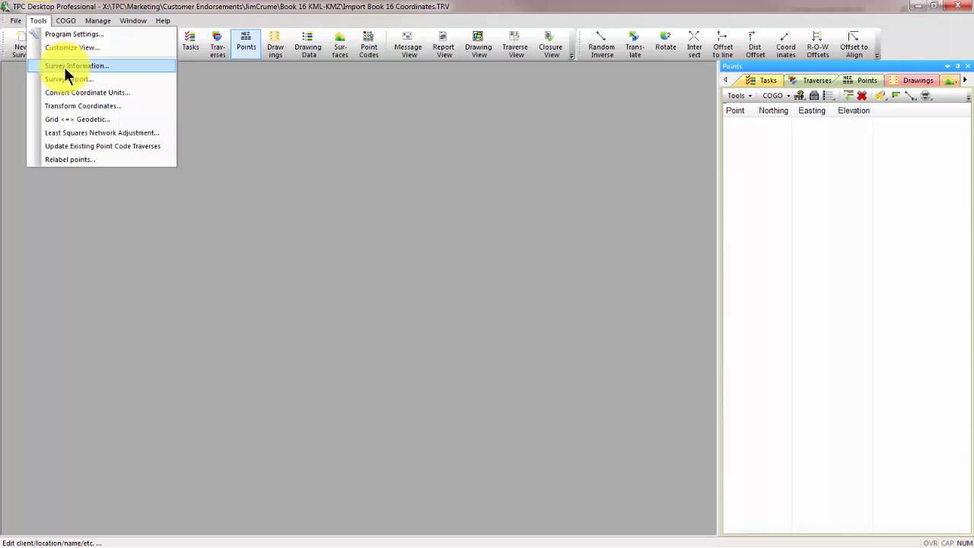
left_click(76, 65)
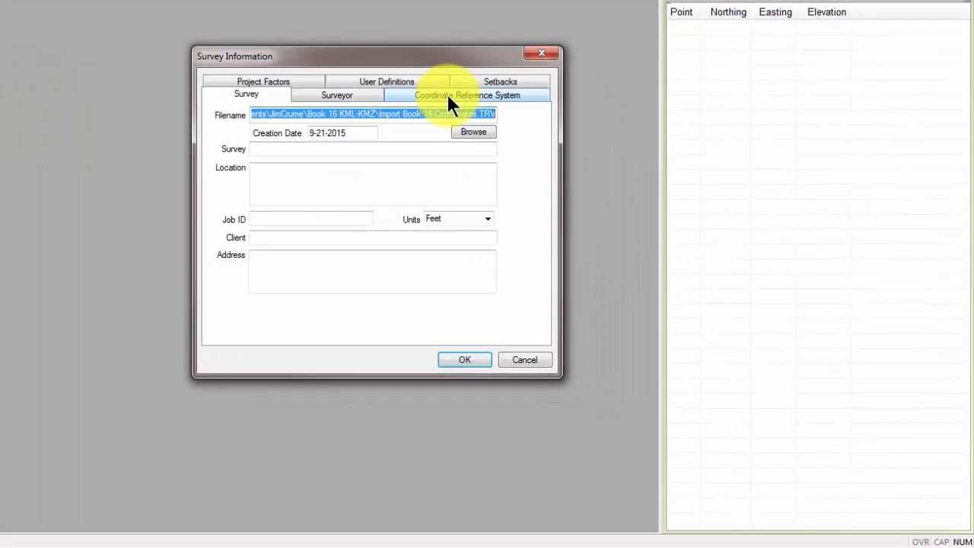
left_click(450, 95)
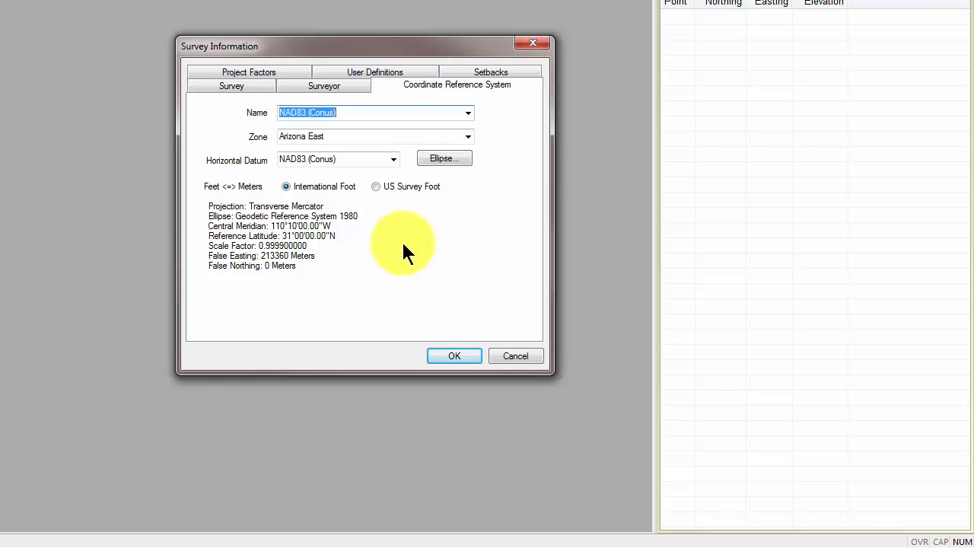
mouse_move(422, 264)
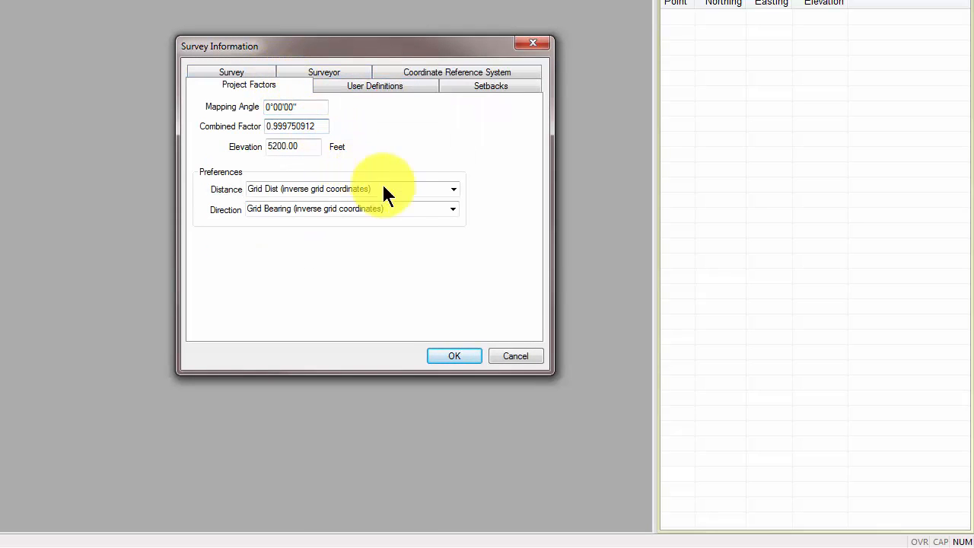
mouse_move(502, 291)
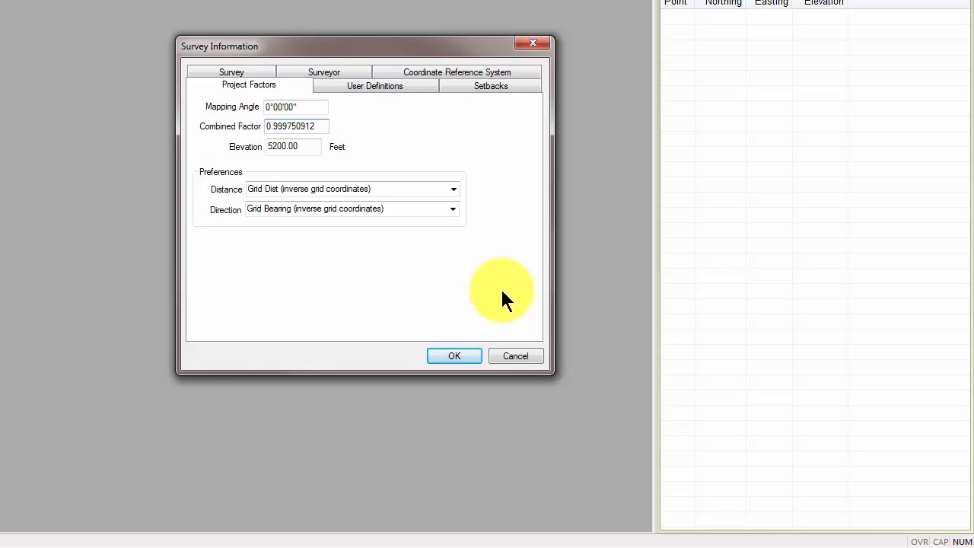
mouse_move(516, 356)
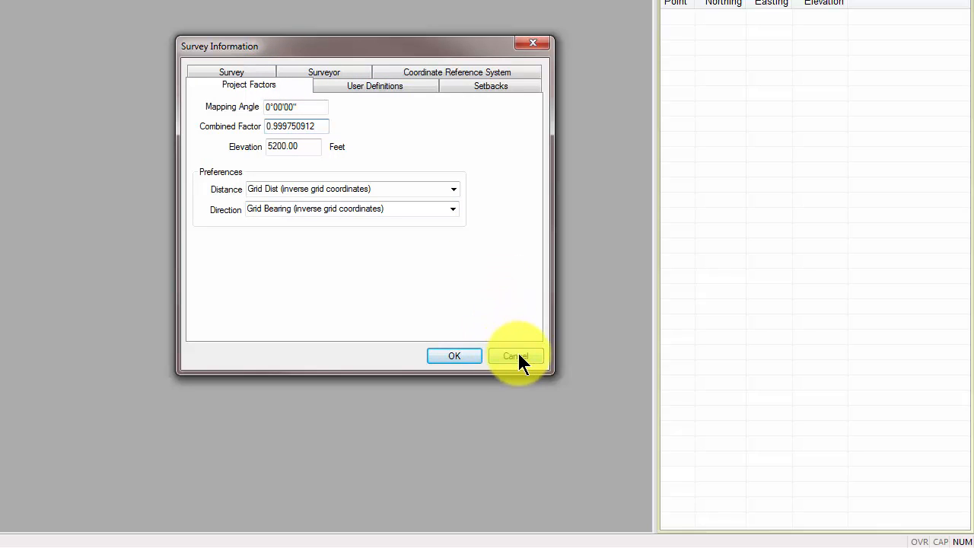
left_click(516, 356)
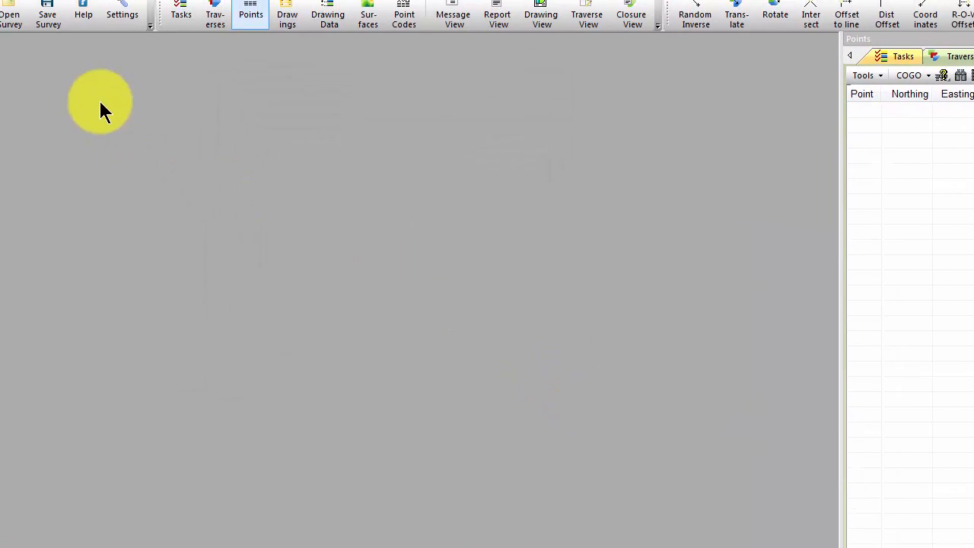
Step: Start an ASCII file import and bring up its import coordinate conversion settings
left_click(20, 10)
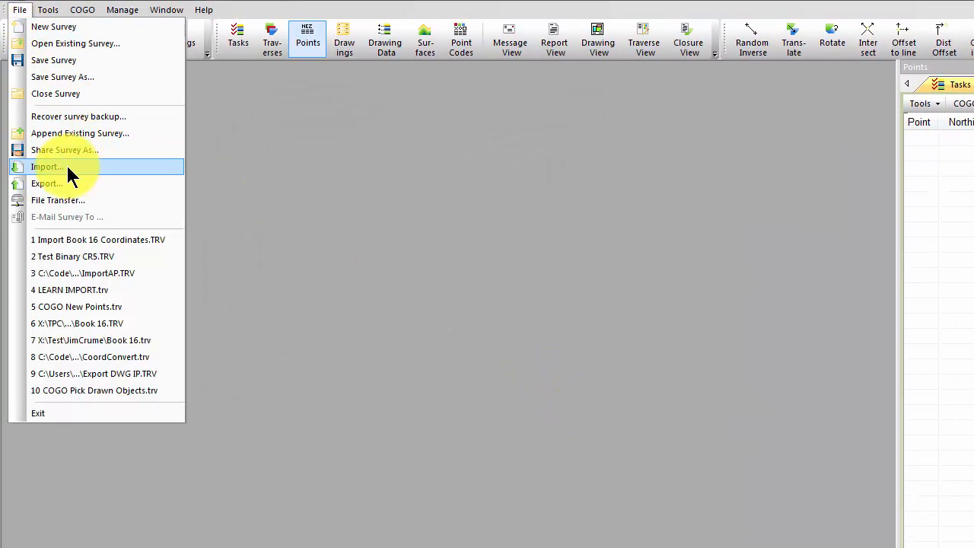
left_click(46, 167)
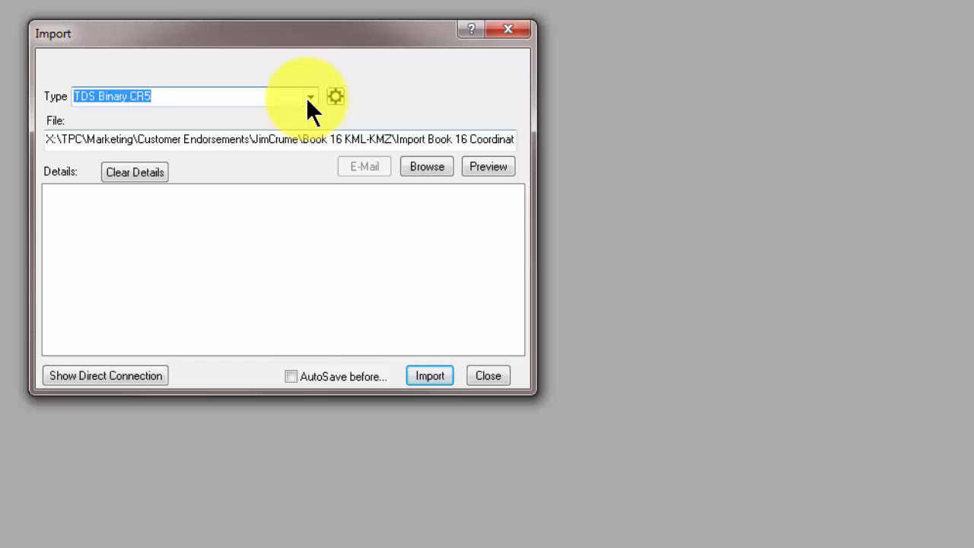
left_click(310, 95)
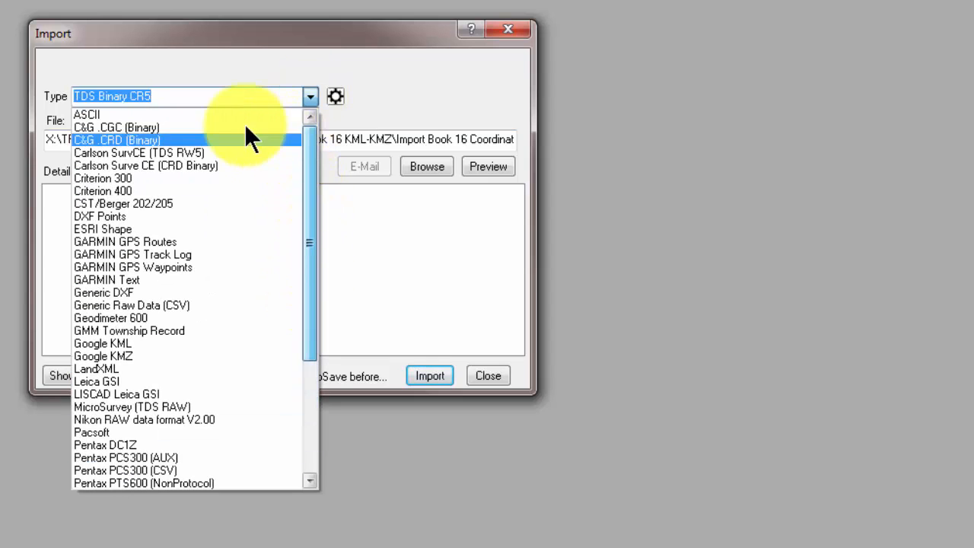
left_click(86, 114)
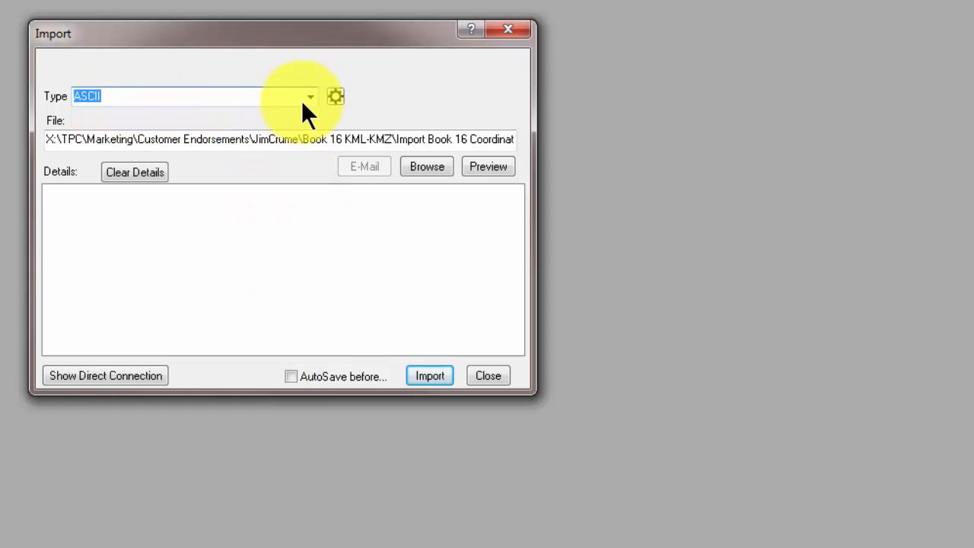
left_click(335, 95)
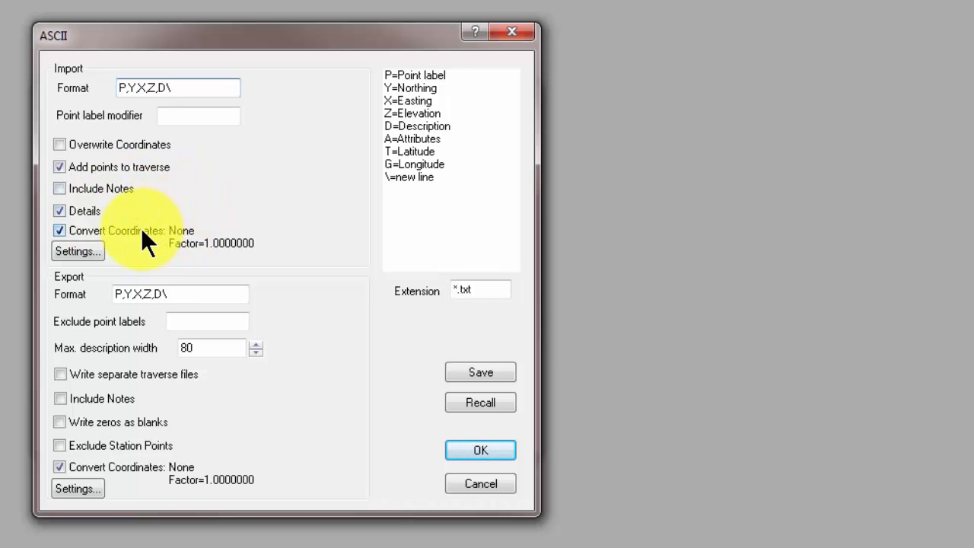
left_click(78, 251)
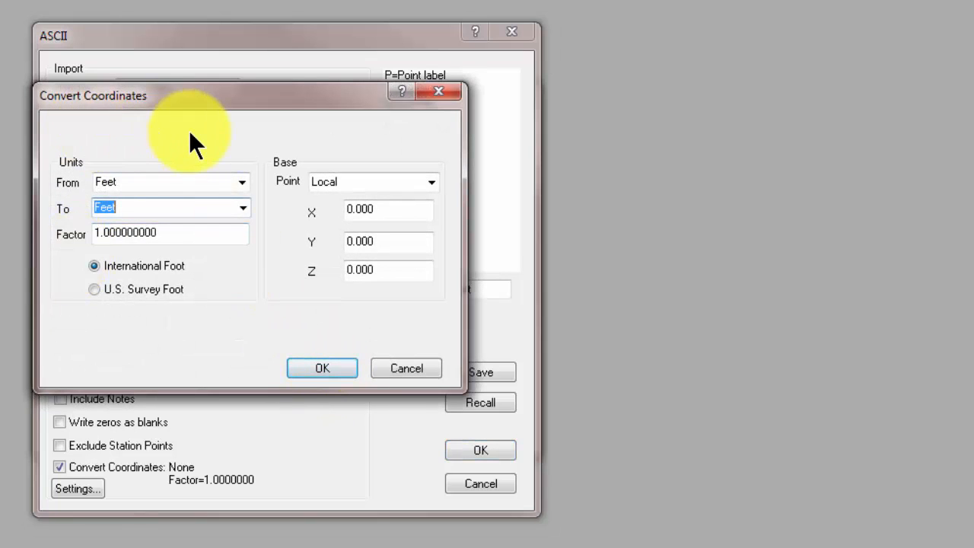
Step: Set the import conversion to Ground to Grid with factor 0.999751 and confirm it
left_click(242, 182)
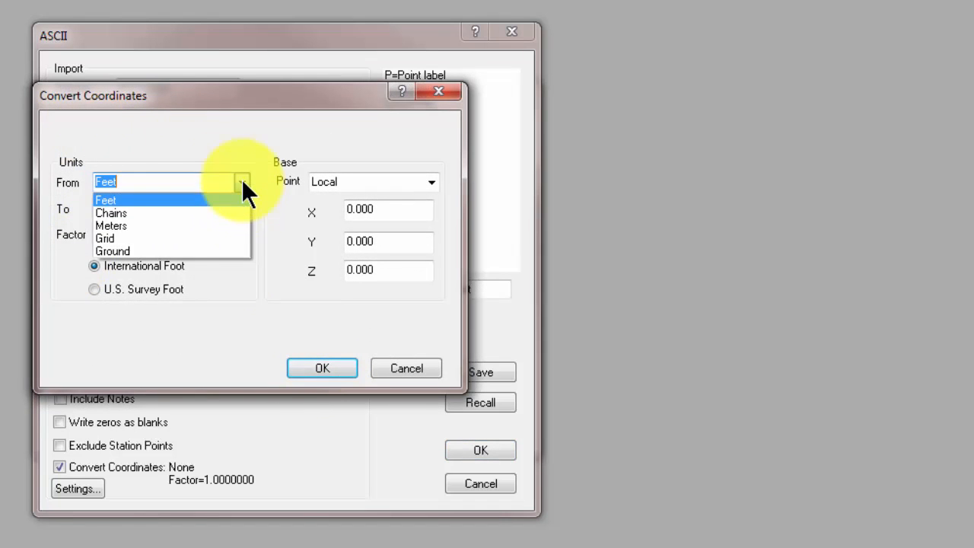
left_click(112, 251)
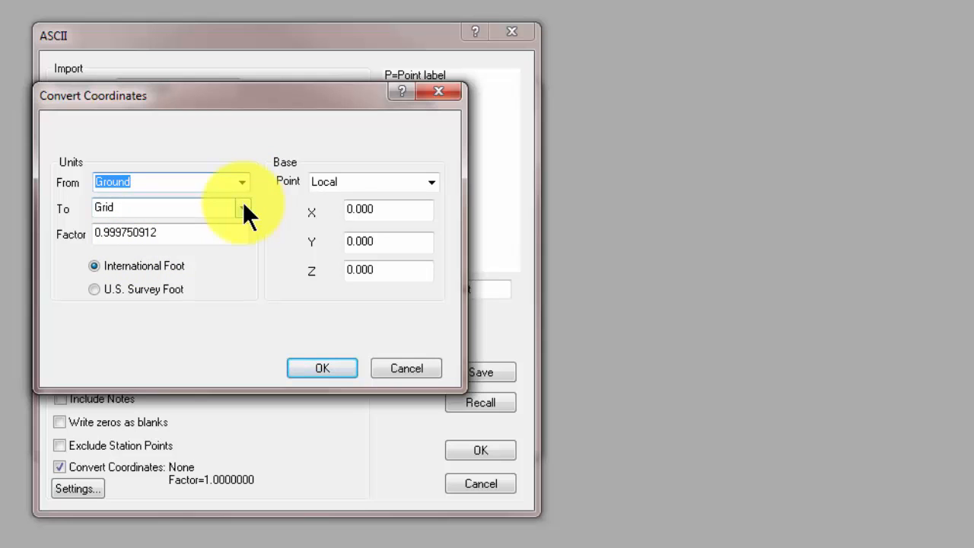
mouse_move(145, 152)
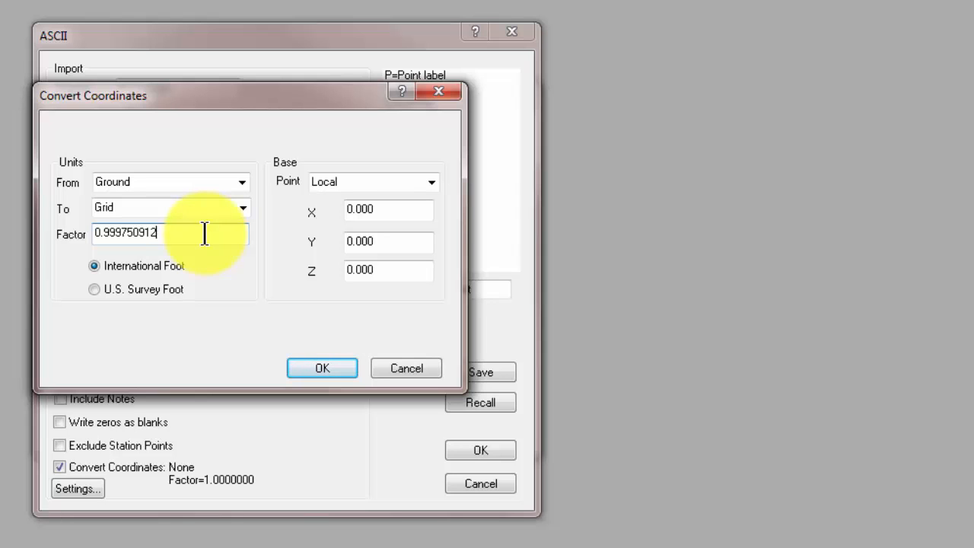
left_click(321, 367)
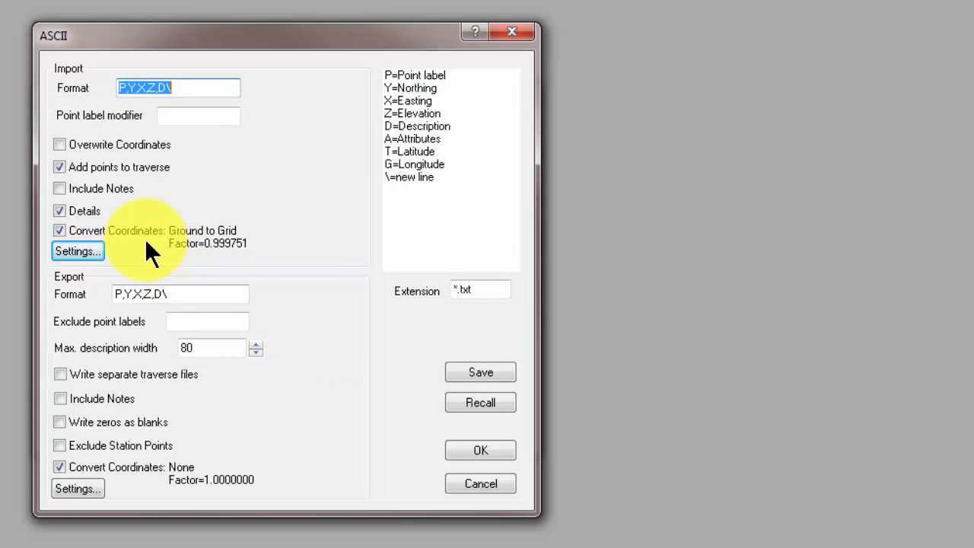
mouse_move(190, 259)
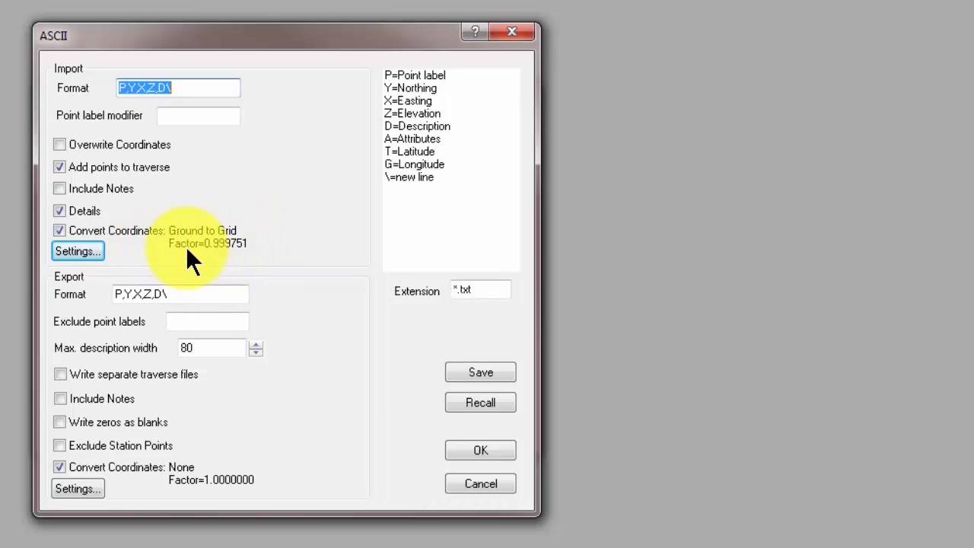
mouse_move(229, 262)
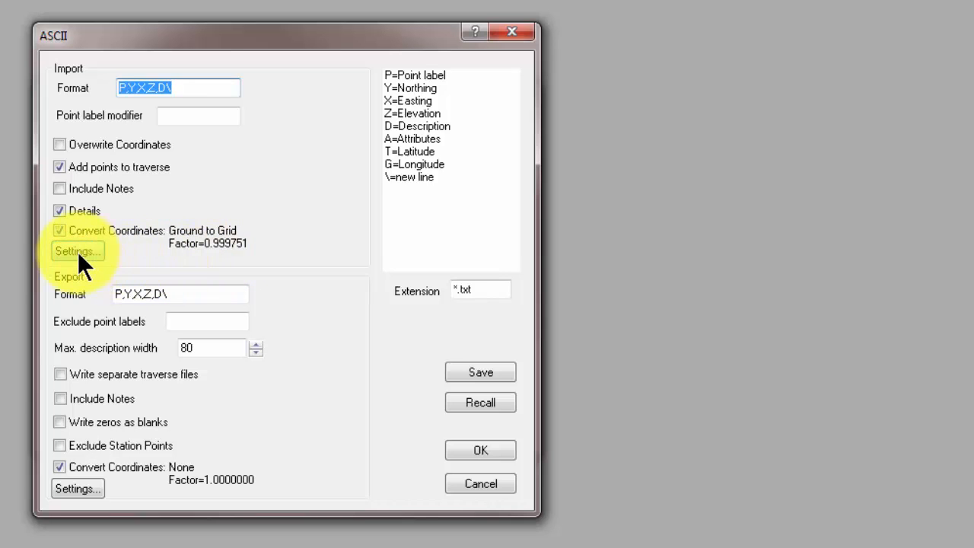
left_click(78, 251)
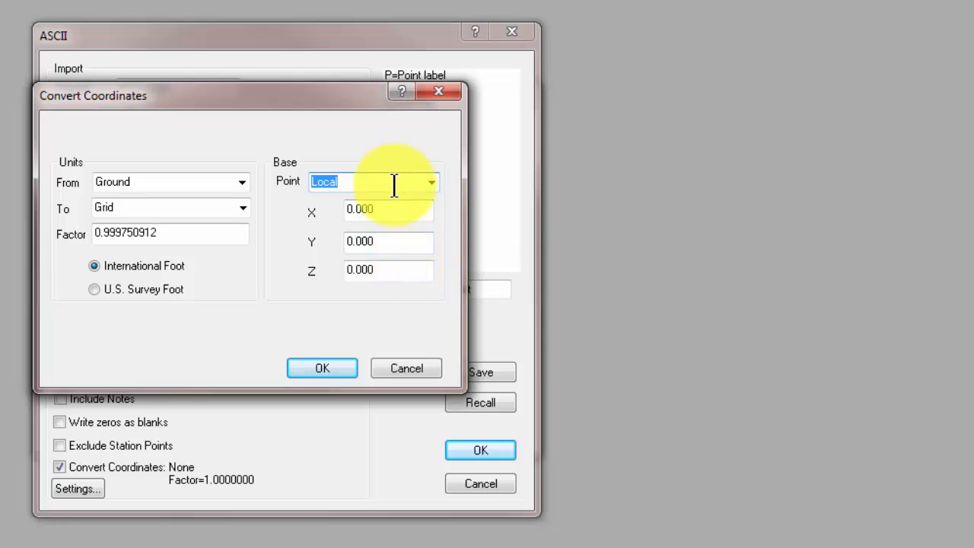
mouse_move(401, 211)
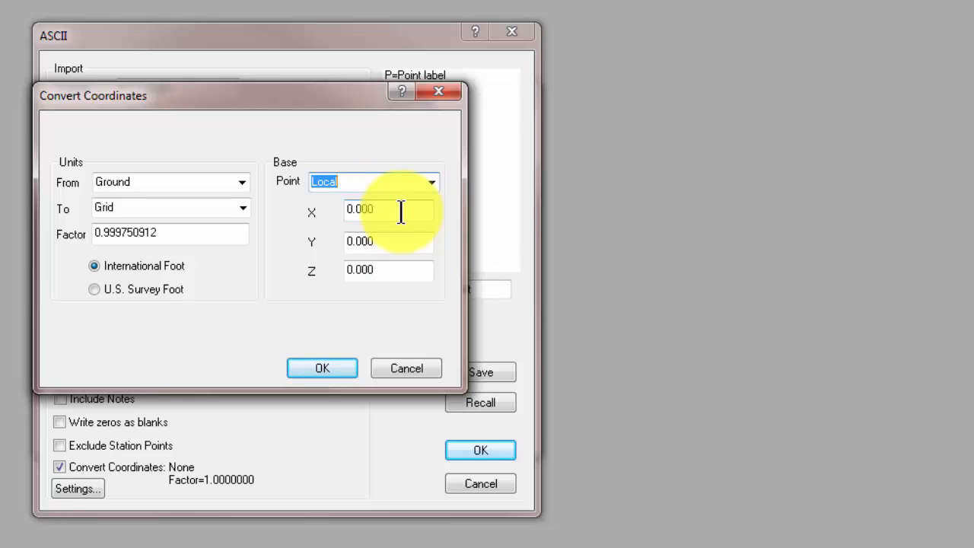
left_click(321, 367)
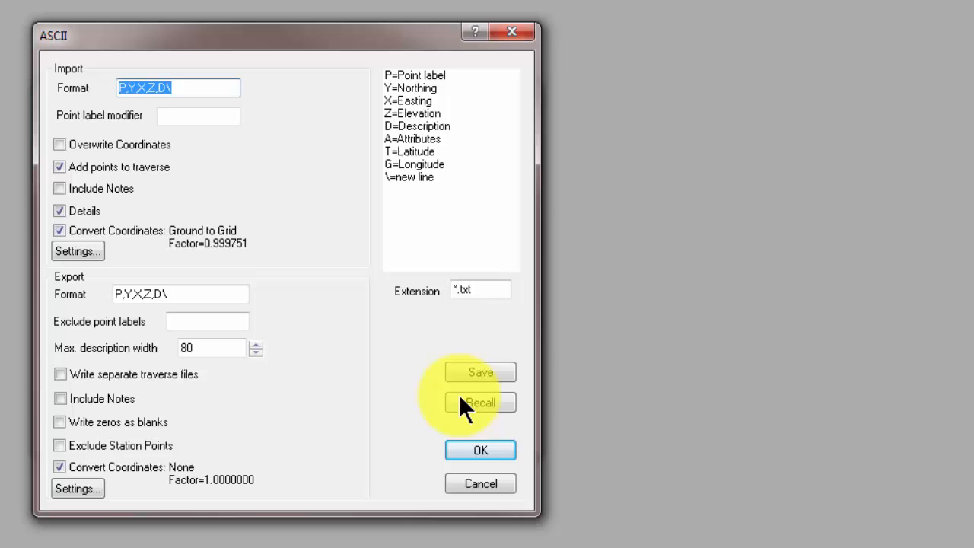
Step: Accept the ASCII options, choose BOOK 16 COORDINATES.TXT as the import file, and preview its contents
left_click(480, 450)
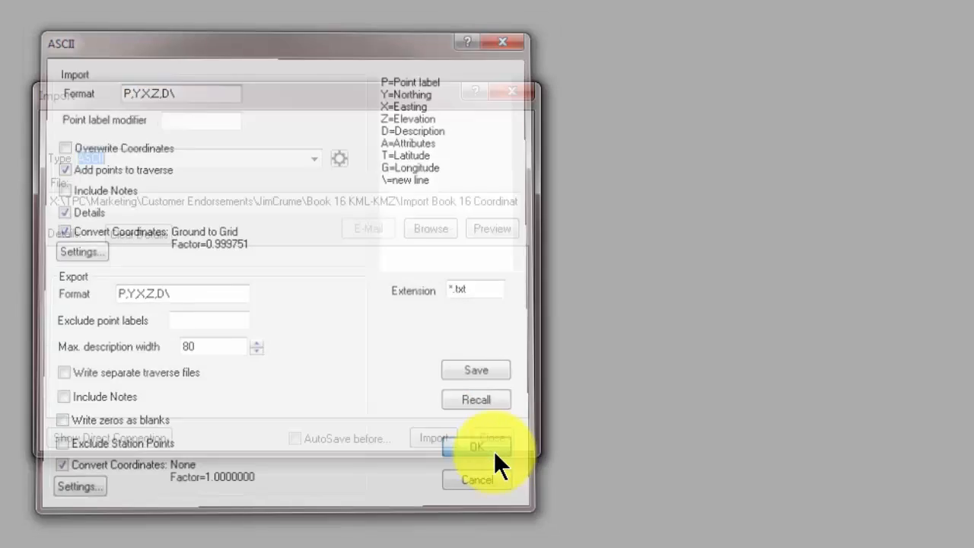
left_click(477, 445)
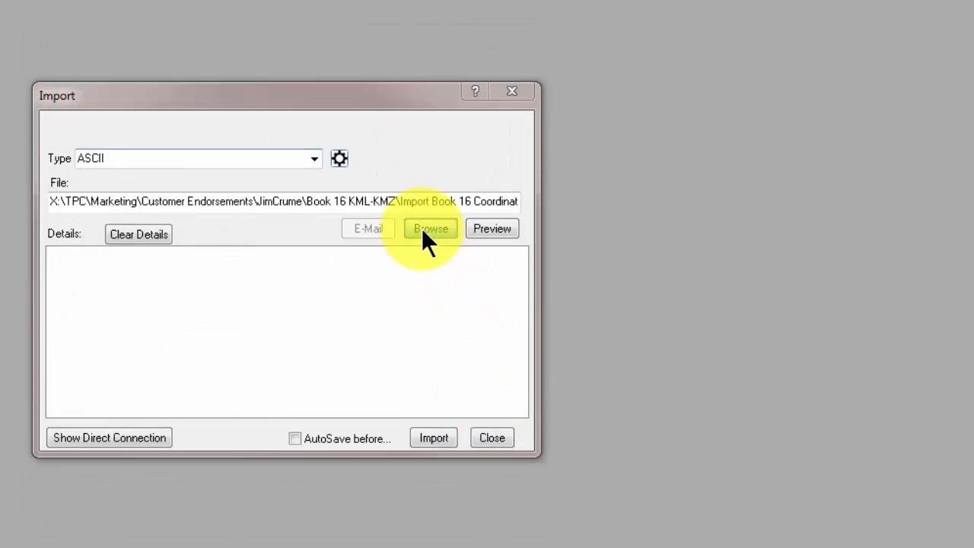
left_click(430, 229)
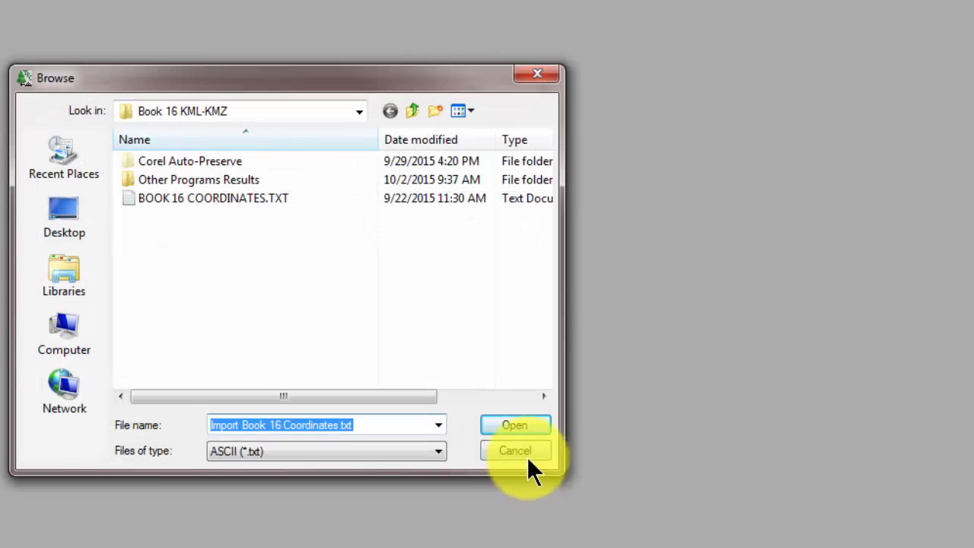
left_click(515, 424)
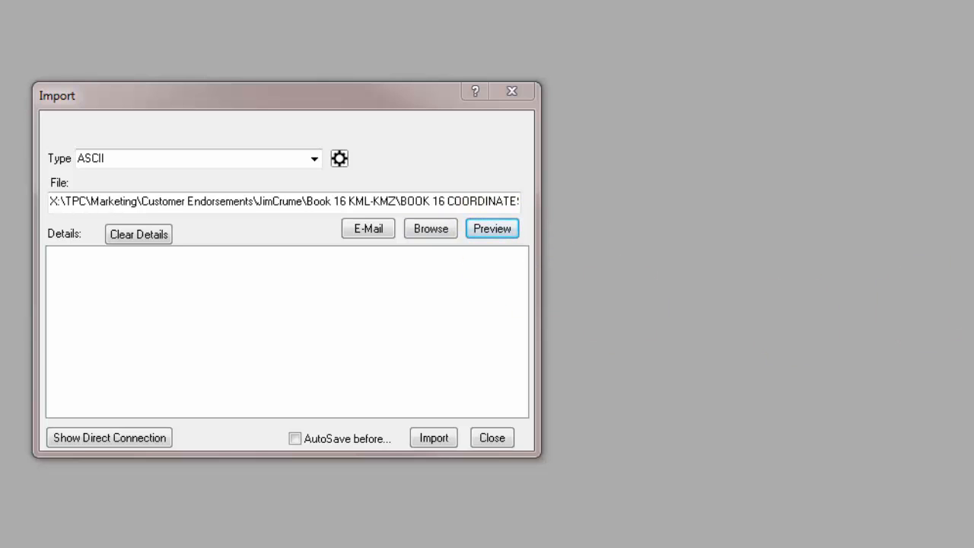
left_click(492, 228)
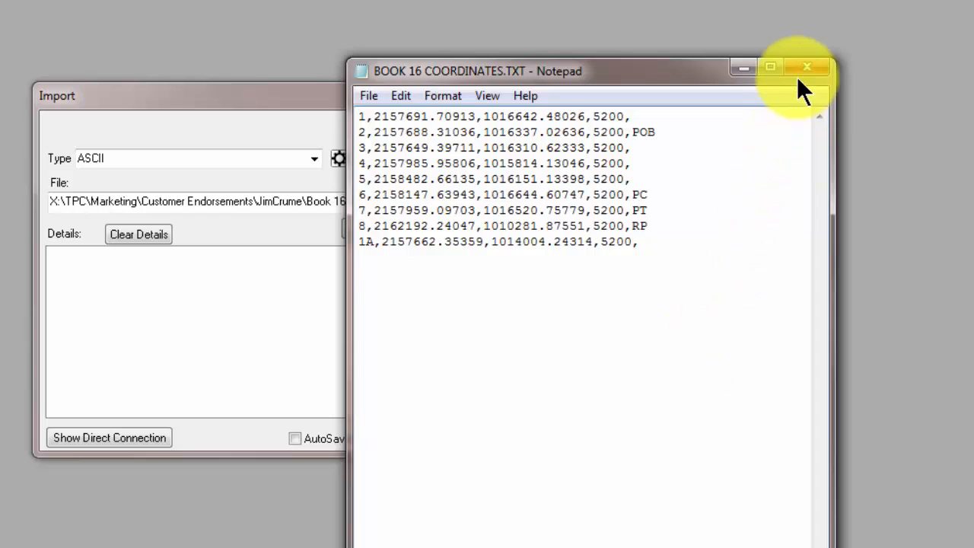
left_click(807, 68)
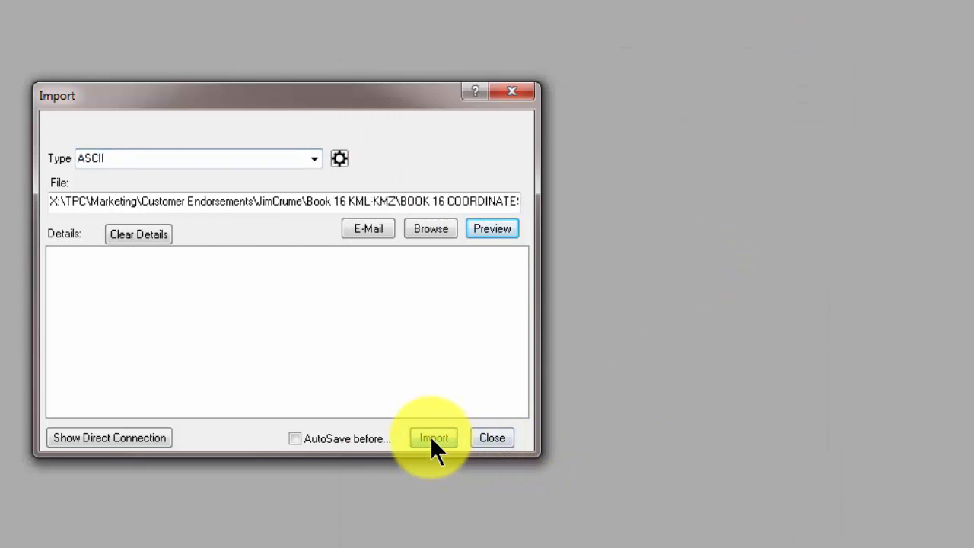
Step: Import the nine points from BOOK 16 COORDINATES.TXT and close the import window
left_click(434, 437)
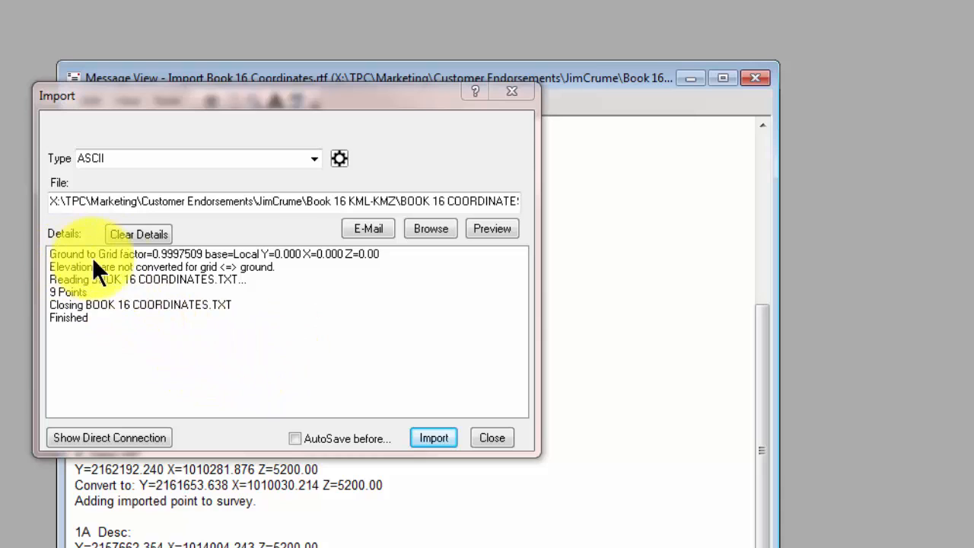
mouse_move(206, 263)
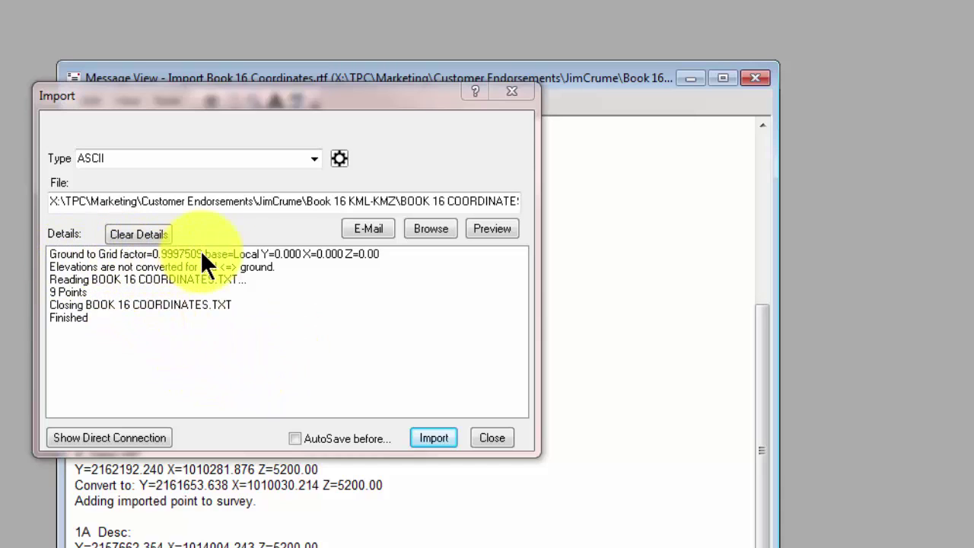
mouse_move(84, 286)
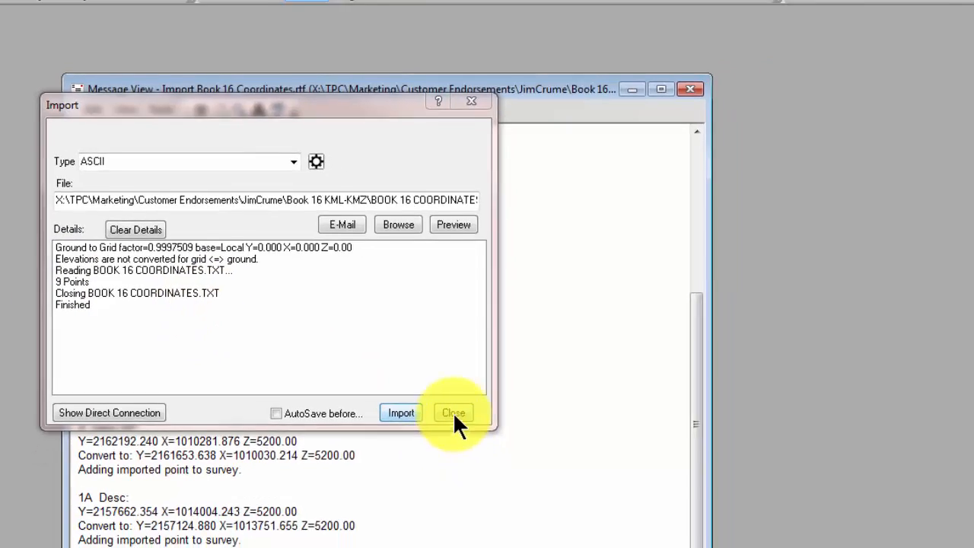
left_click(453, 413)
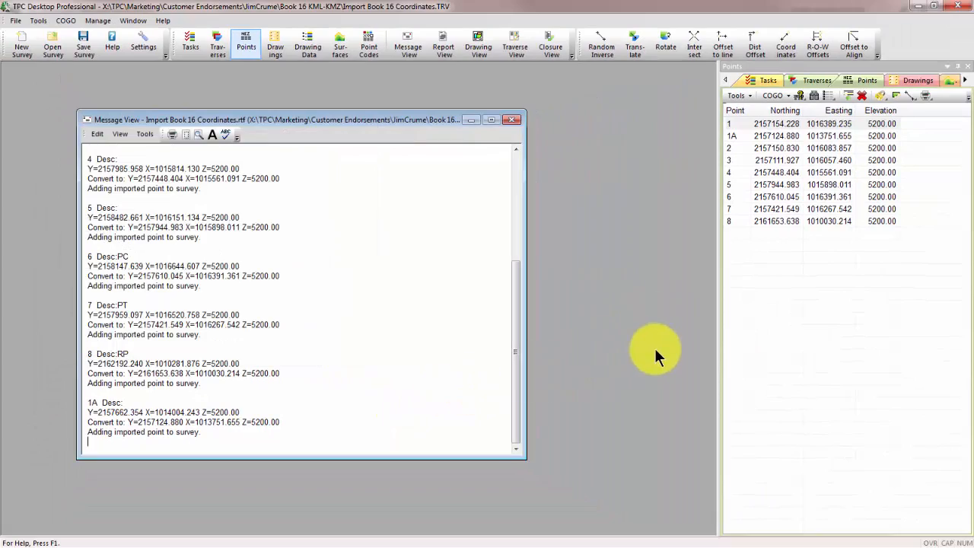
left_click_drag(282, 119, 392, 126)
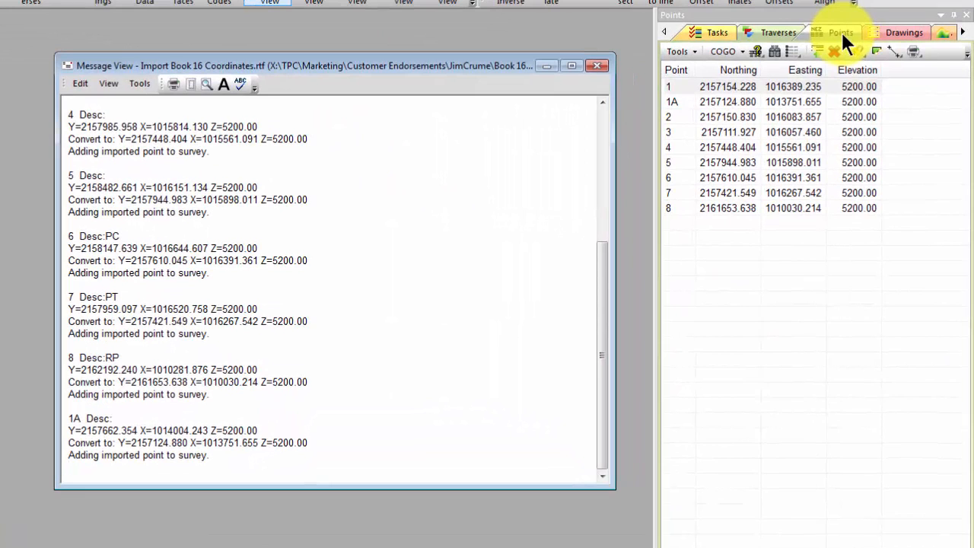
left_click(777, 32)
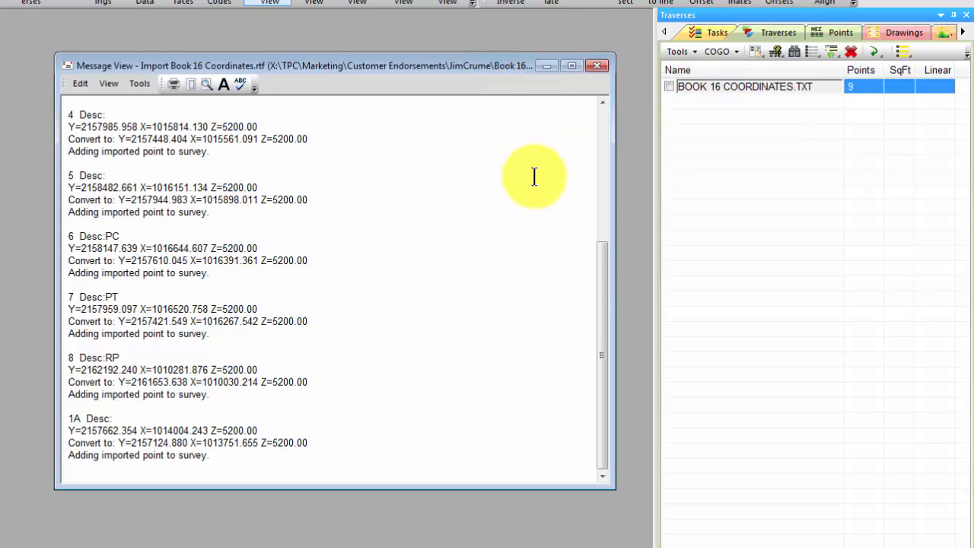
scroll("up", 3)
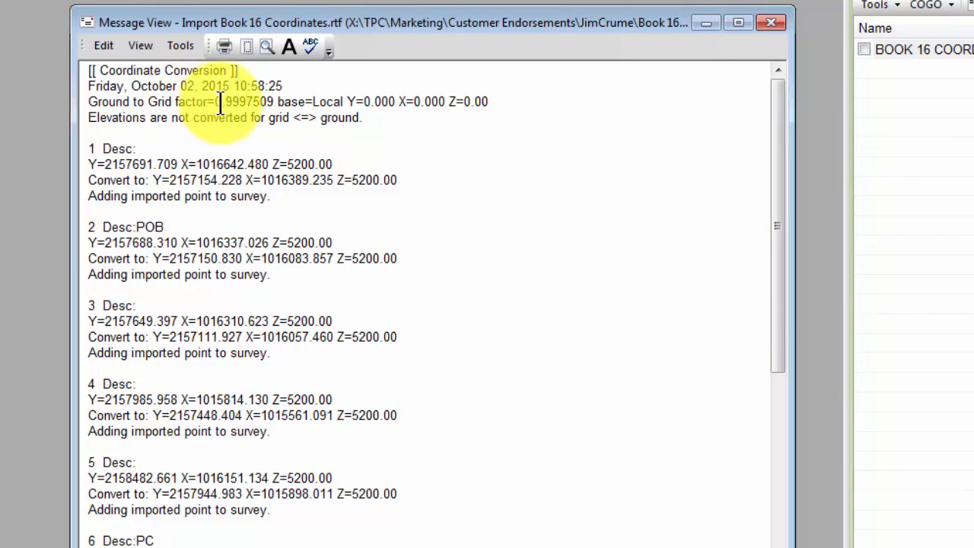
mouse_move(381, 118)
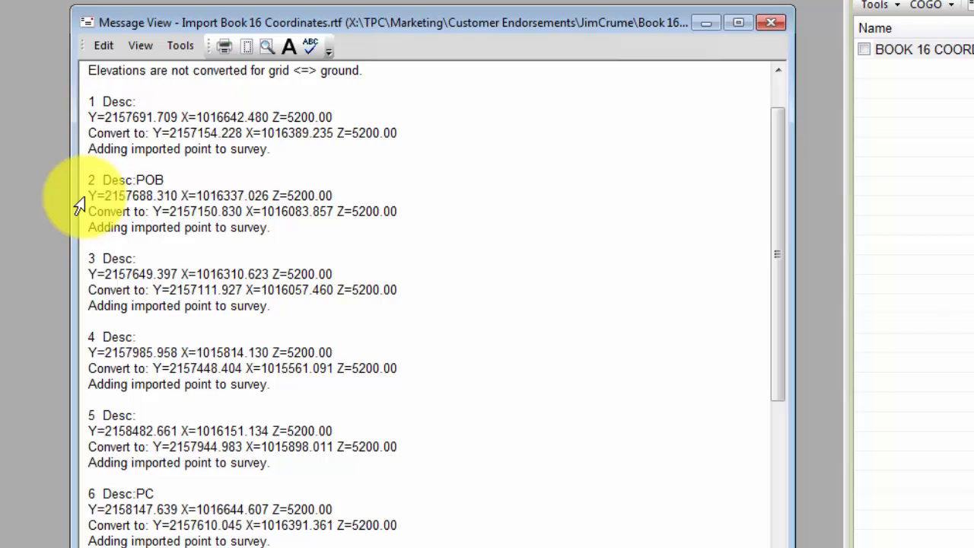
mouse_move(80, 219)
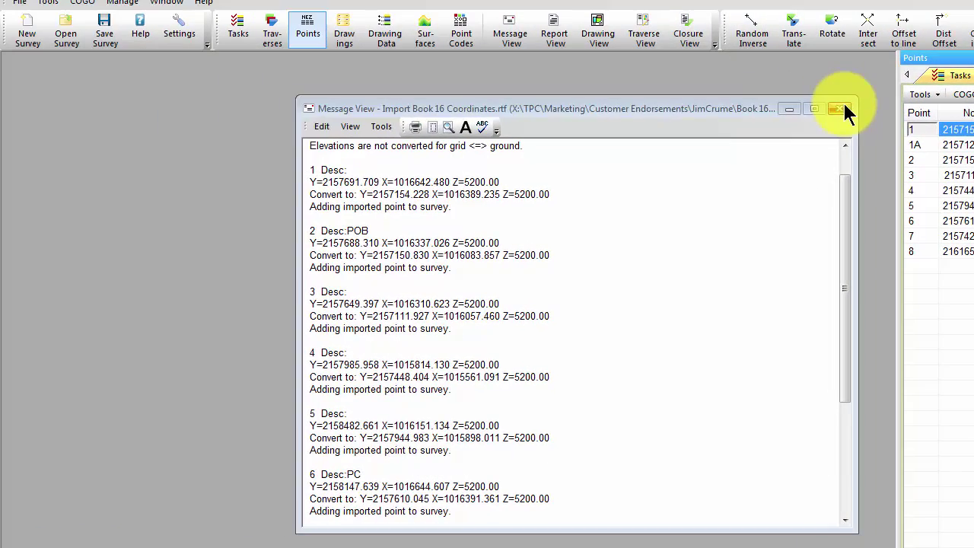
Step: Set the ASCII export conversion to Grid to Ground with factor 1.000249
left_click(837, 108)
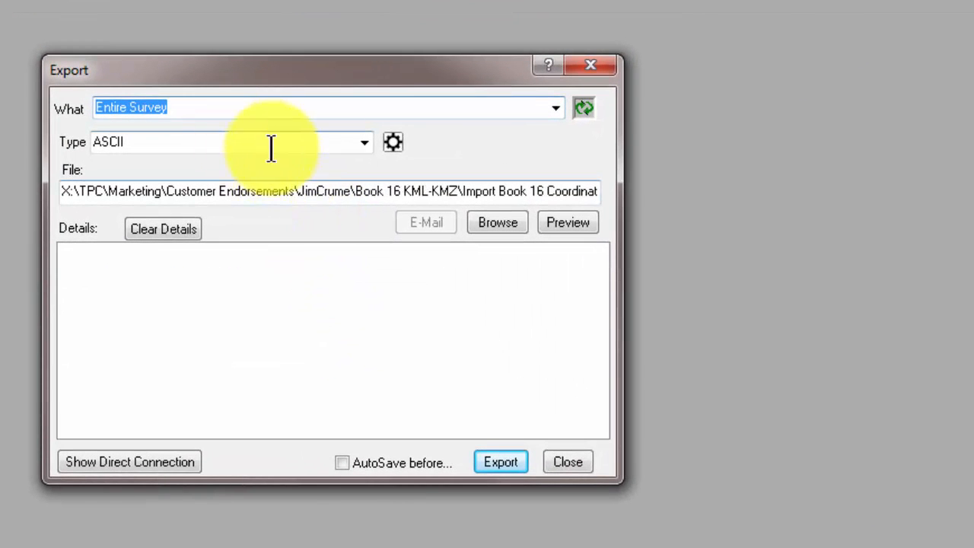
left_click(393, 141)
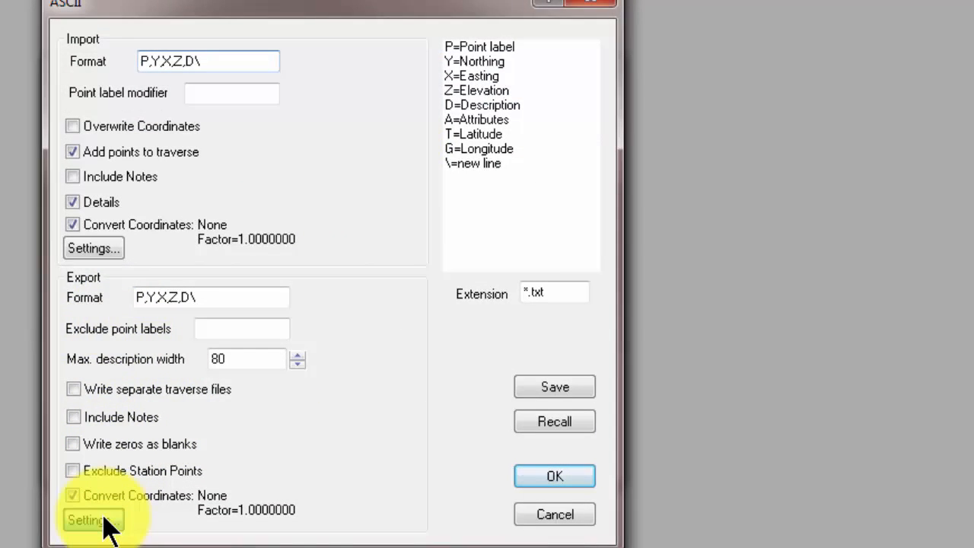
left_click(93, 520)
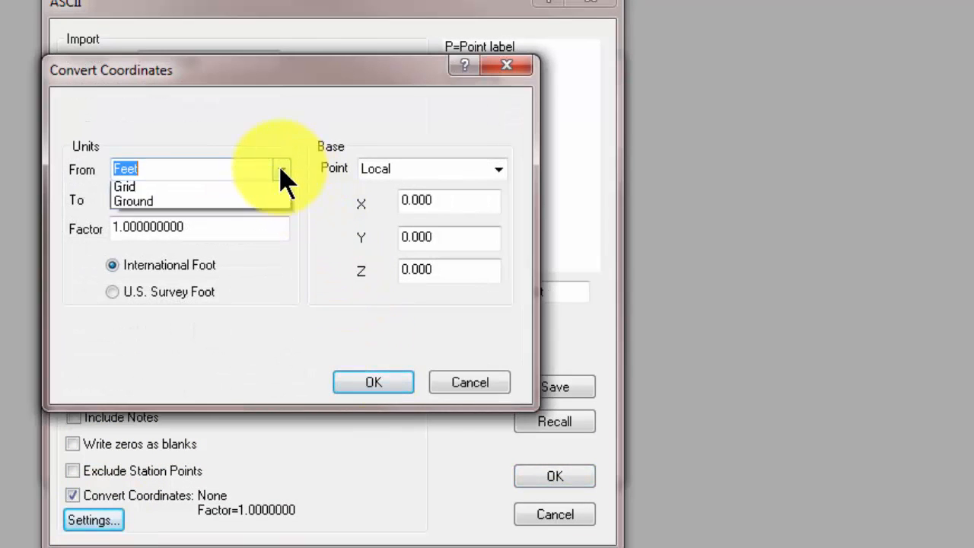
left_click(124, 186)
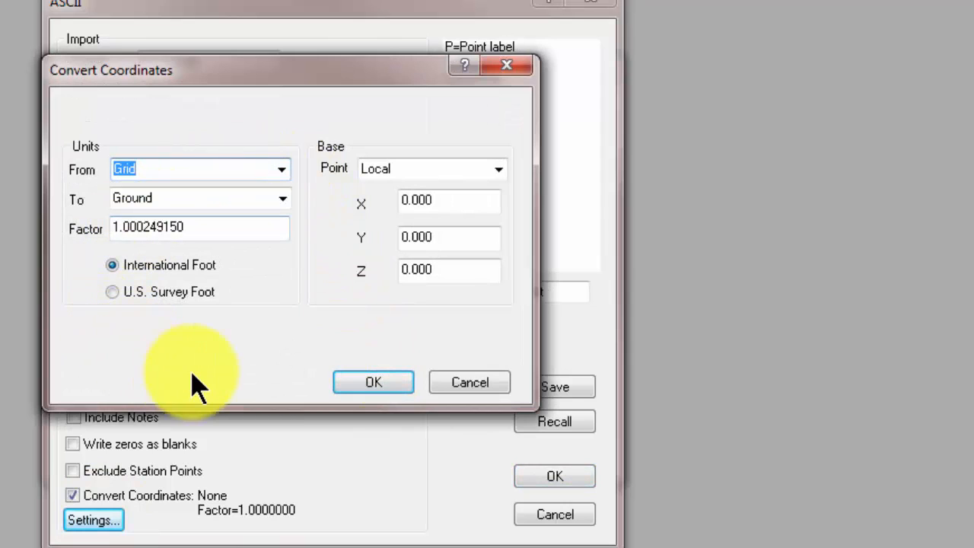
mouse_move(217, 232)
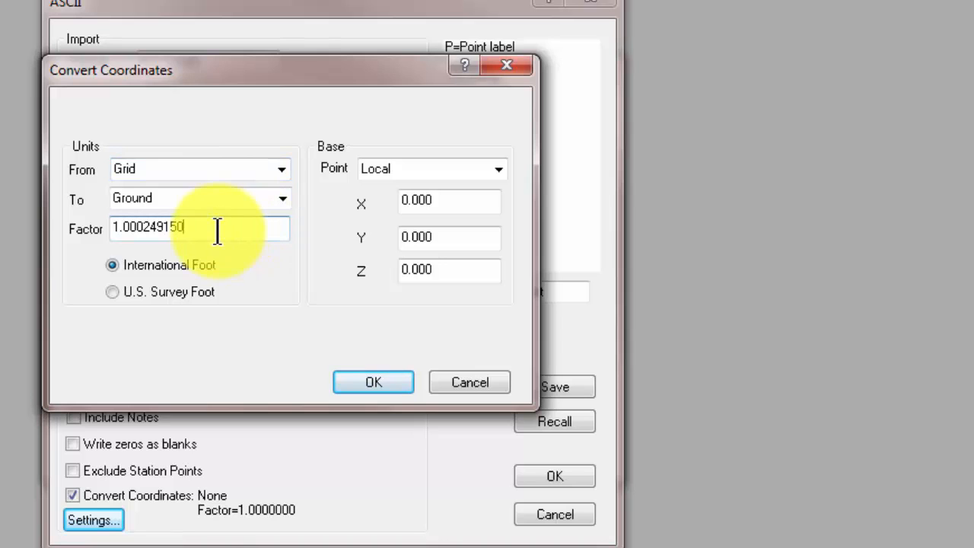
left_click(373, 381)
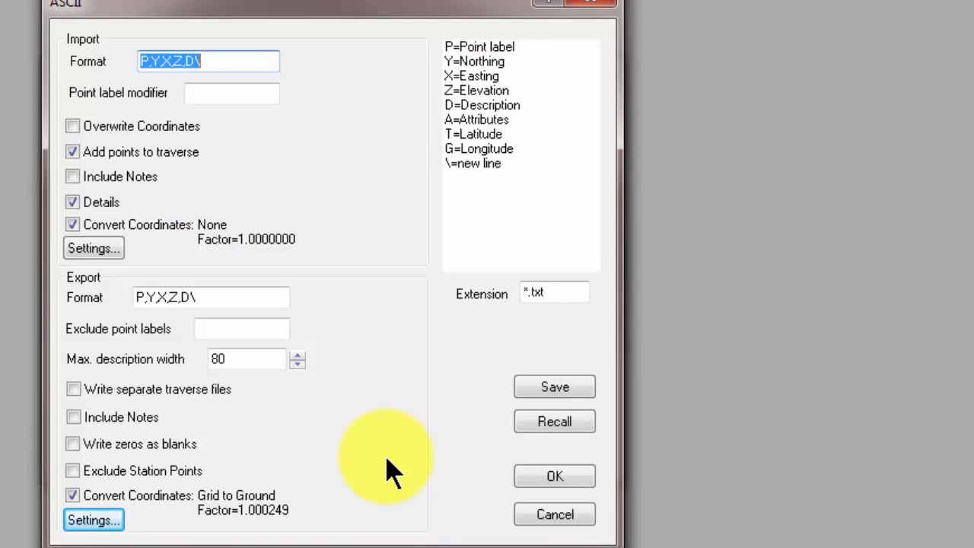
mouse_move(373, 487)
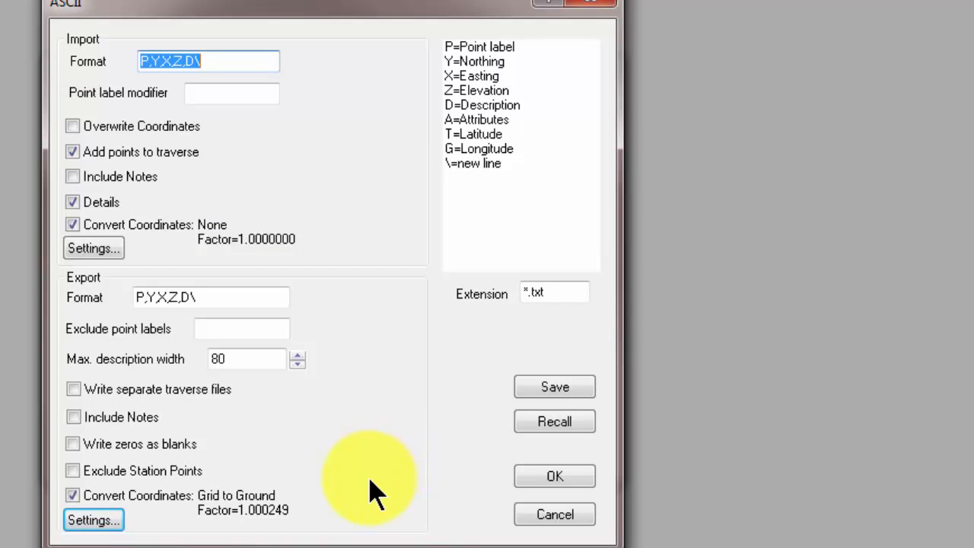